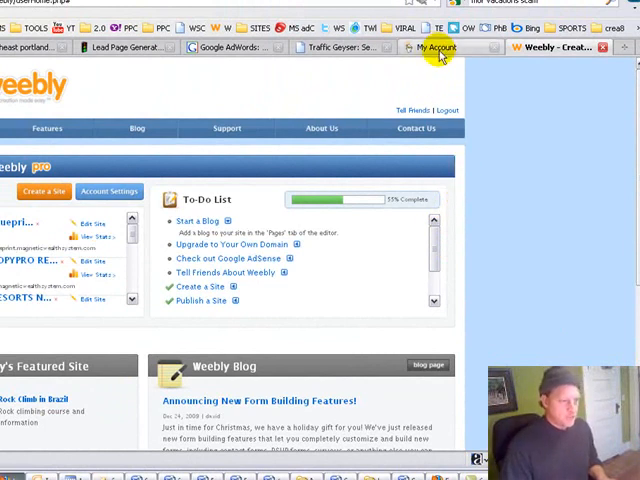
Go to the GoDaddy account and manage the magneticwealthsystem.com domain.
{"action": "left_click", "coordinate": [434, 48]}
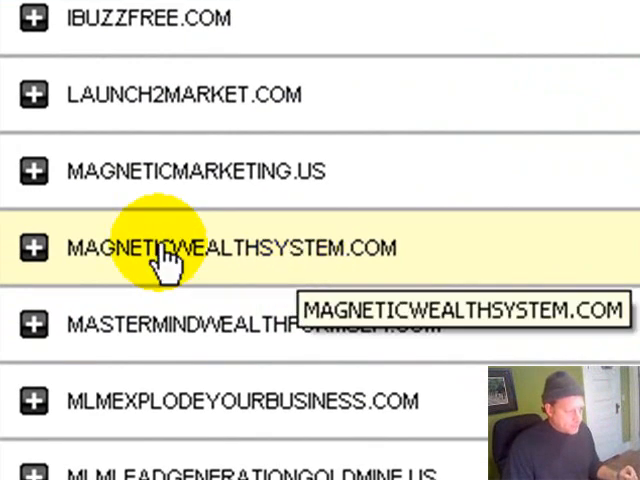
{"action": "mouse_move", "coordinate": [36, 248]}
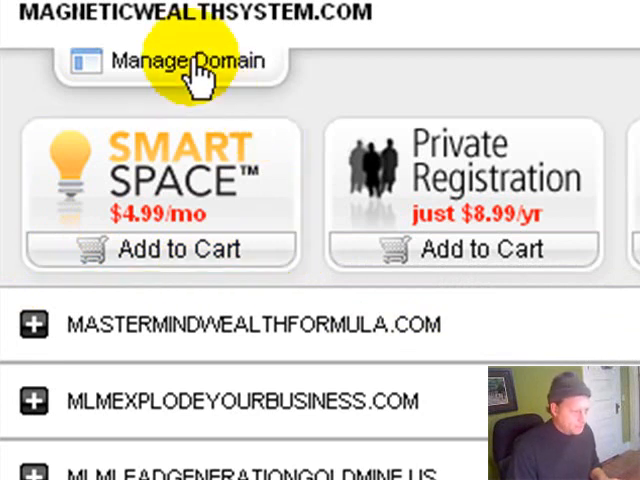
{"action": "left_click", "coordinate": [180, 60]}
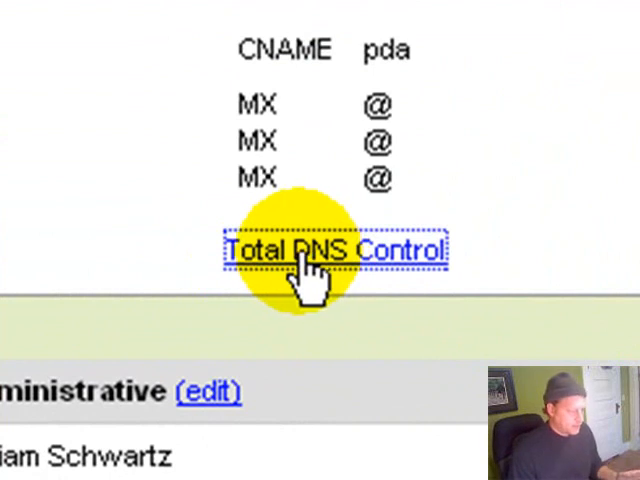
Enter Total DNS Control to see the domain's full zone records.
{"action": "left_click", "coordinate": [338, 250]}
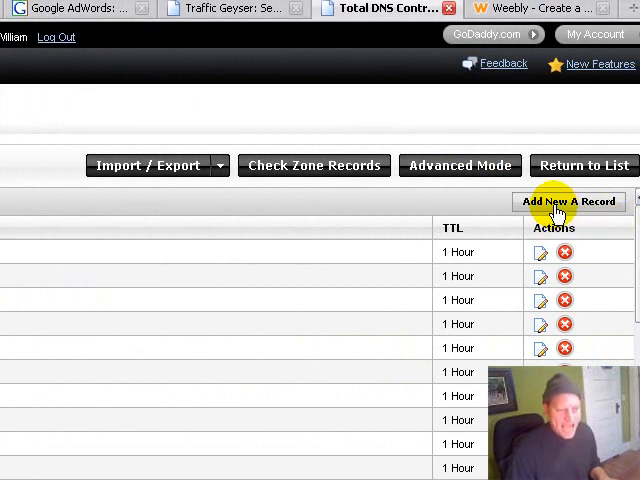
Add A record with host trainingexample pointing to 199.34.228.99 and confirm it.
{"action": "left_click", "coordinate": [568, 200]}
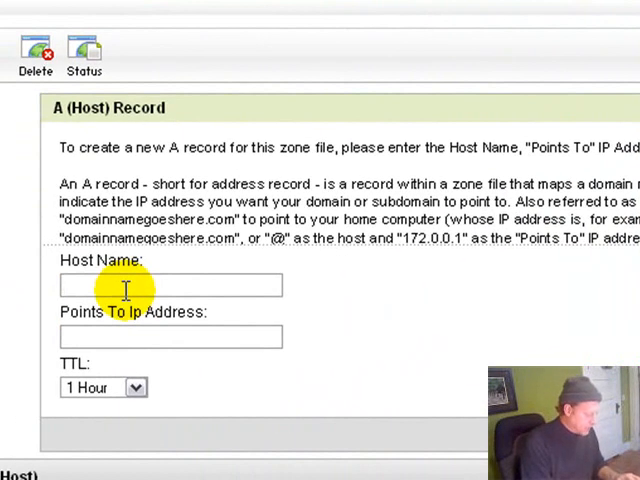
{"action": "type", "text": "training e"}
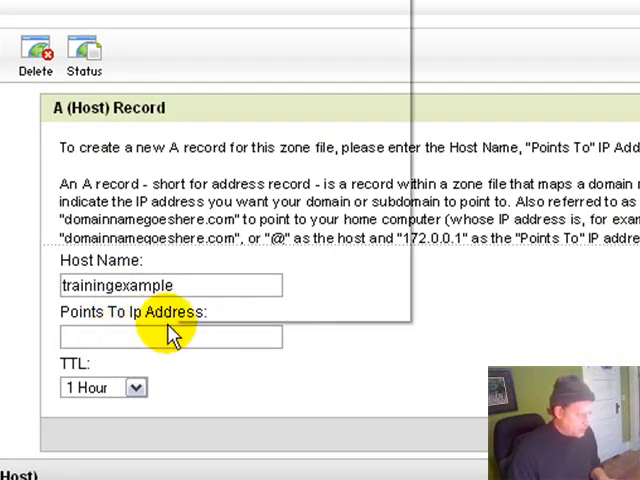
{"action": "right_click", "coordinate": [170, 336]}
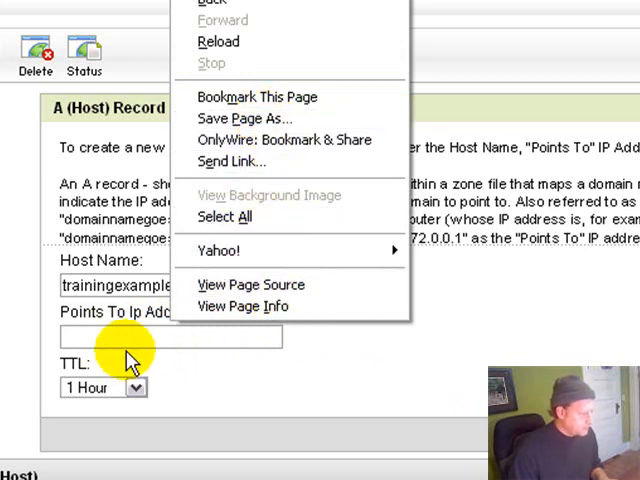
{"action": "type", "text": "199.34.228.99"}
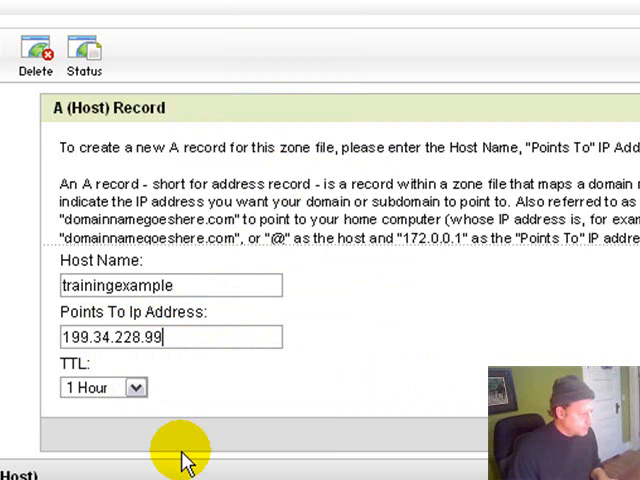
{"action": "left_click", "coordinate": [168, 336]}
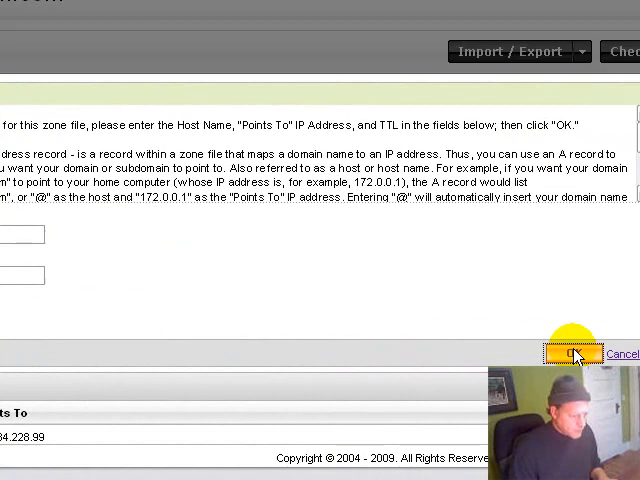
{"action": "left_click", "coordinate": [568, 352]}
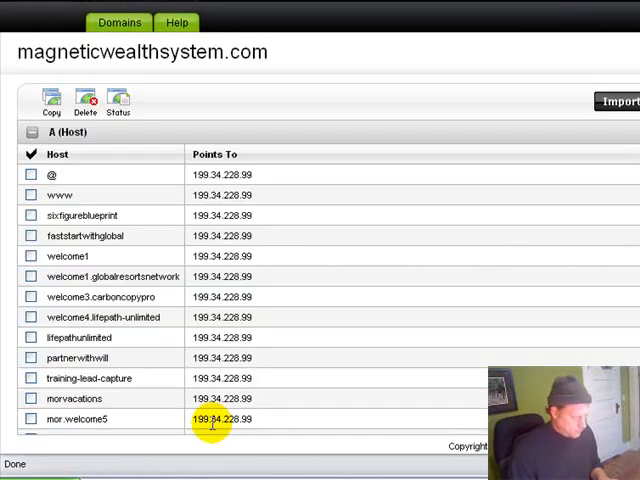
{"action": "scroll", "scroll_direction": "down", "scroll_amount": 3}
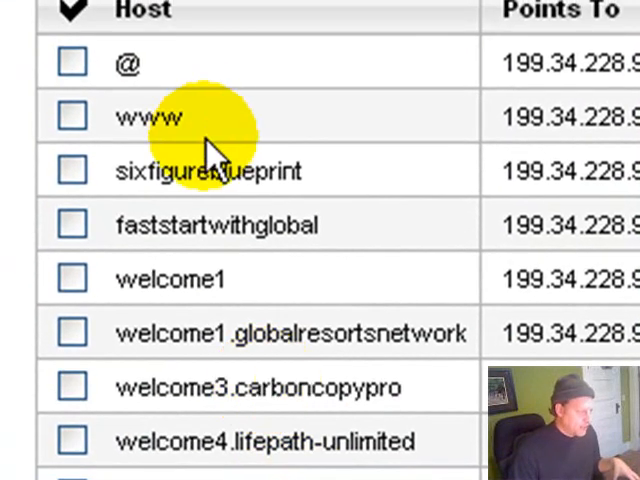
{"action": "double_click", "coordinate": [150, 116]}
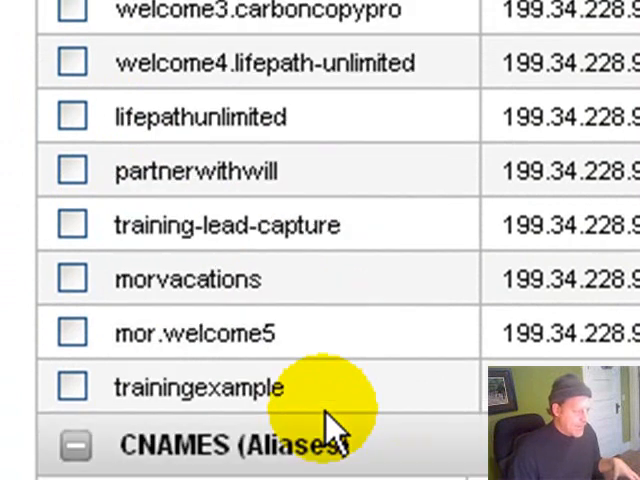
{"action": "double_click", "coordinate": [236, 388]}
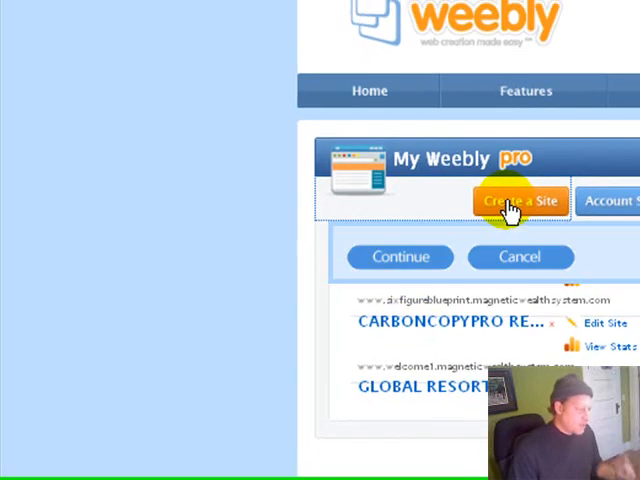
Create a new Weebly site titled trainingexample and continue to the address chooser.
{"action": "left_click", "coordinate": [520, 200]}
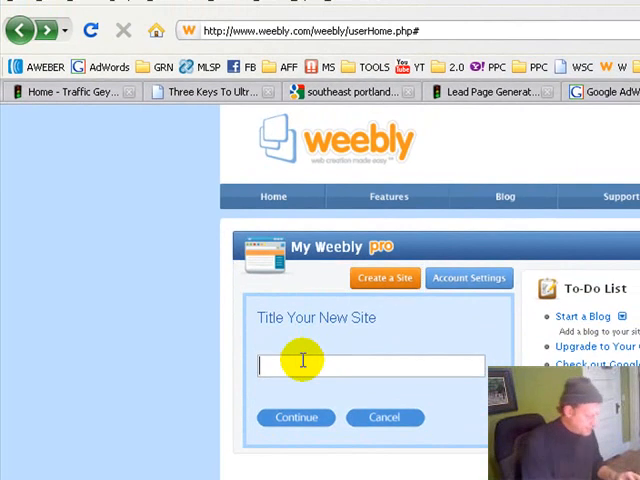
{"action": "type", "text": "trainin"}
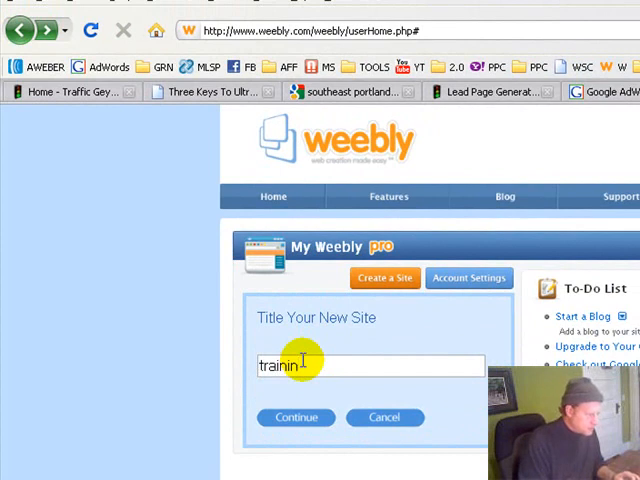
{"action": "type", "text": "gexample"}
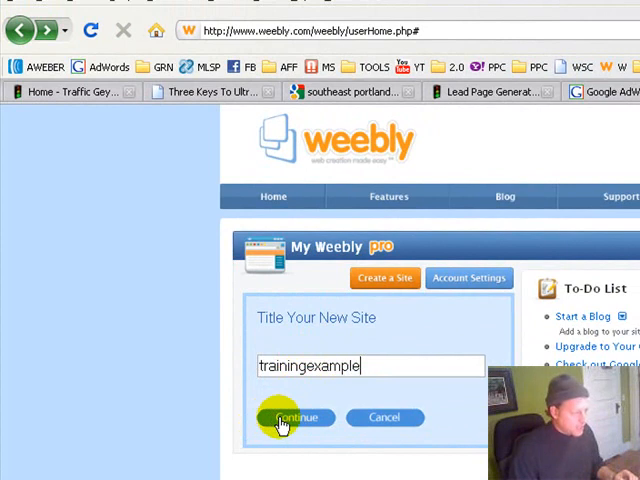
{"action": "left_click", "coordinate": [296, 418]}
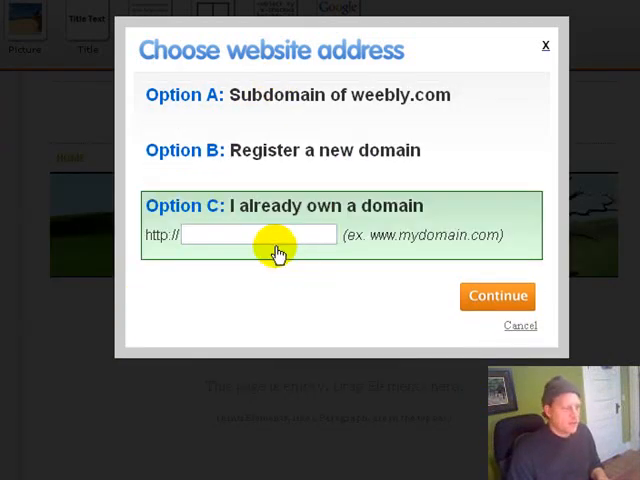
Enter trainingexample.magneticwealthsystem.com as the site's own-domain address.
{"action": "type", "text": "trainingexam"}
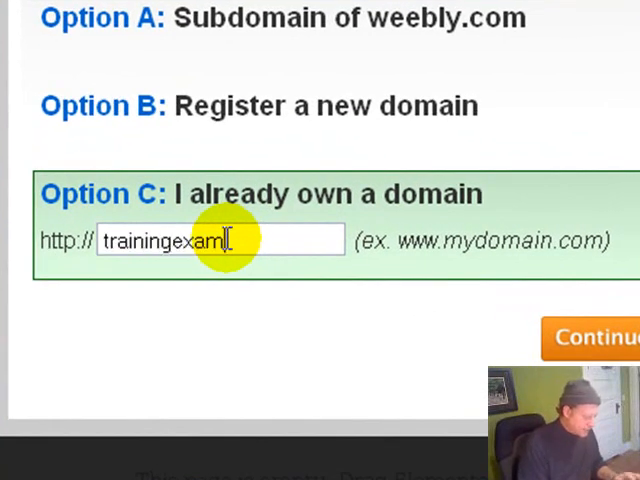
{"action": "type", "text": "ple.mag"}
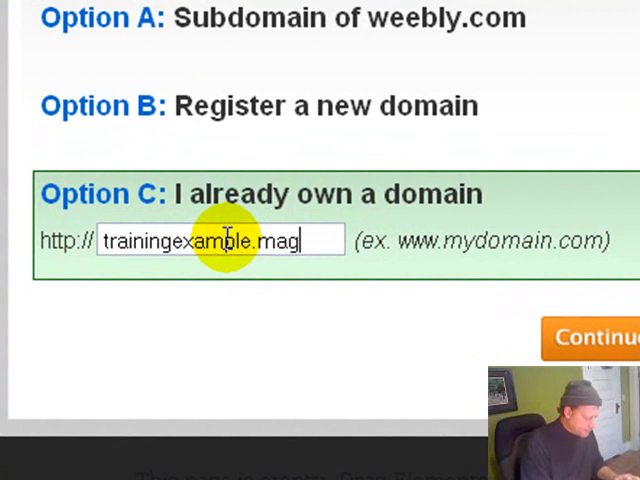
{"action": "type", "text": "magneticweal"}
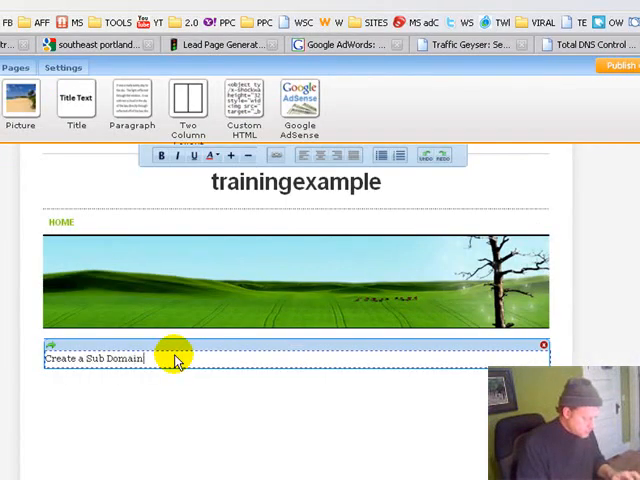
Write body text starting with 'Easy' in the paragraph under the header image.
{"action": "type", "text": "Easy"}
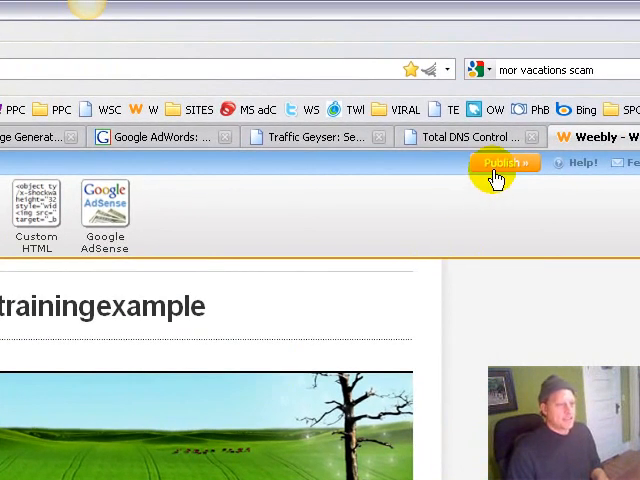
Publish the trainingexample site live at trainingexample.magneticwealthsystem.com.
{"action": "left_click", "coordinate": [504, 162]}
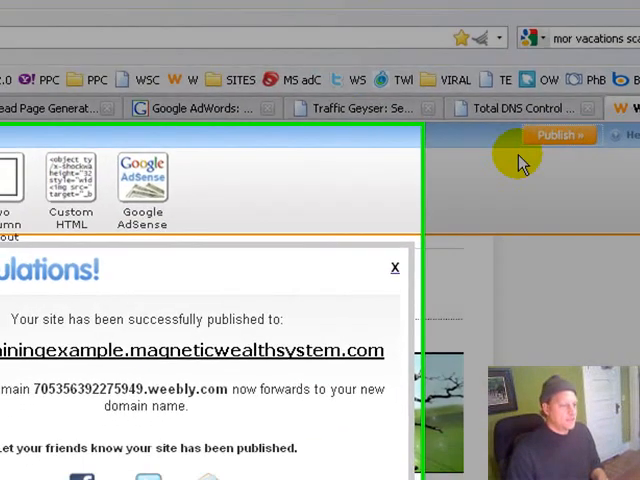